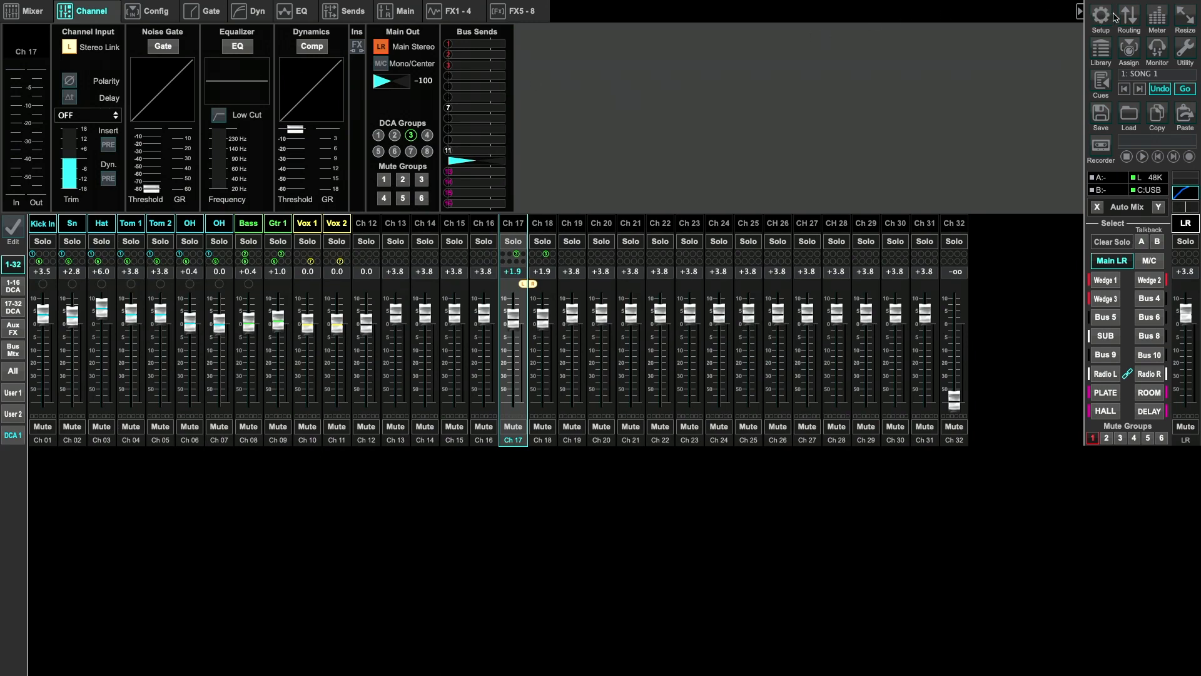
Step: Show the Routing window on the Inputs page over the mixer view
{"action": "left_click", "coordinate": [1127, 14]}
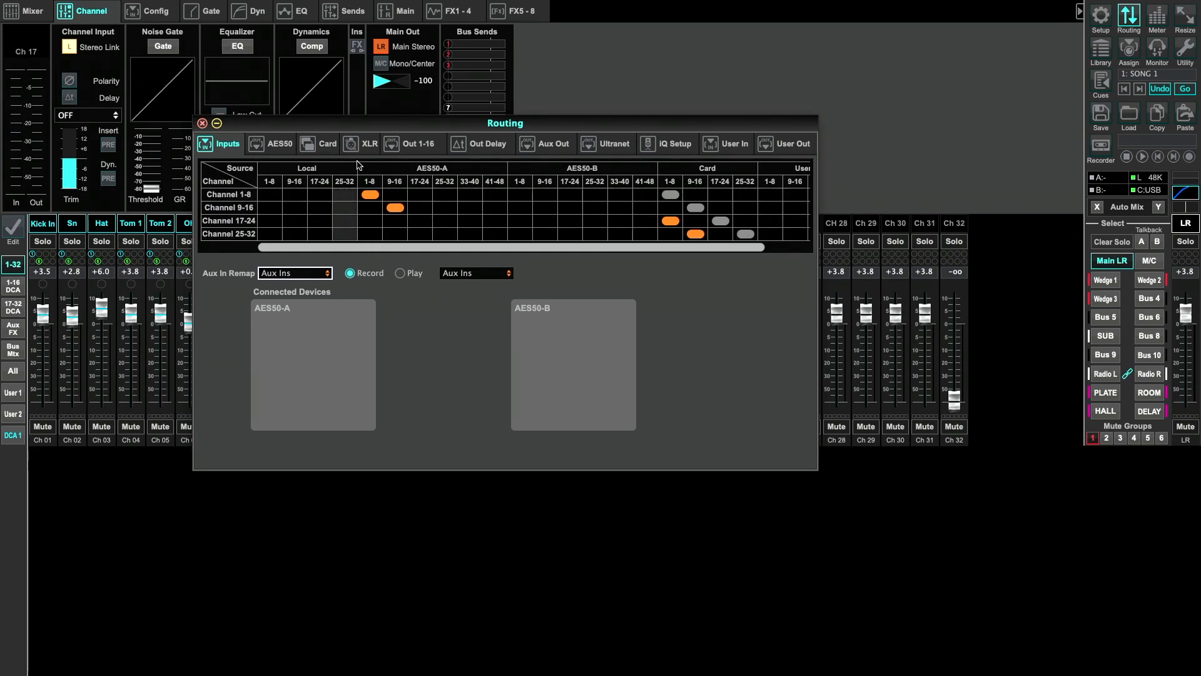
Step: With channels 17-24 on Card 1-8 and 25-32 on Card 9-16, close routing back to the mixer
{"action": "left_click", "coordinate": [203, 124]}
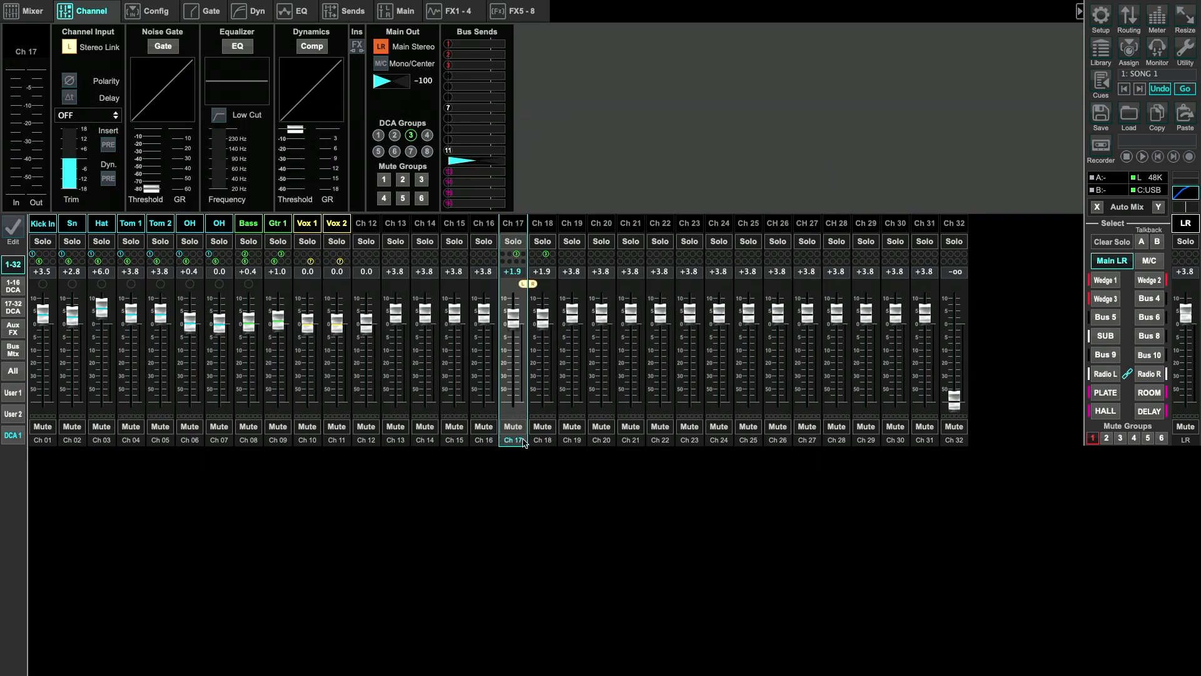
{"action": "mouse_move", "coordinate": [519, 444]}
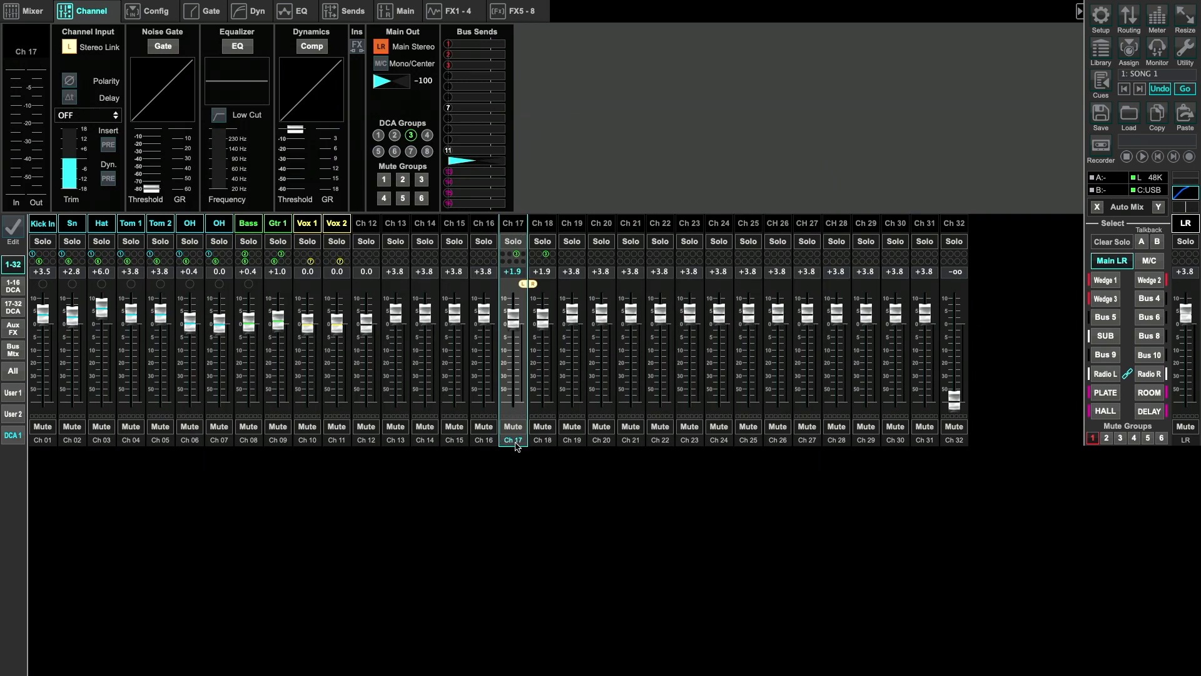